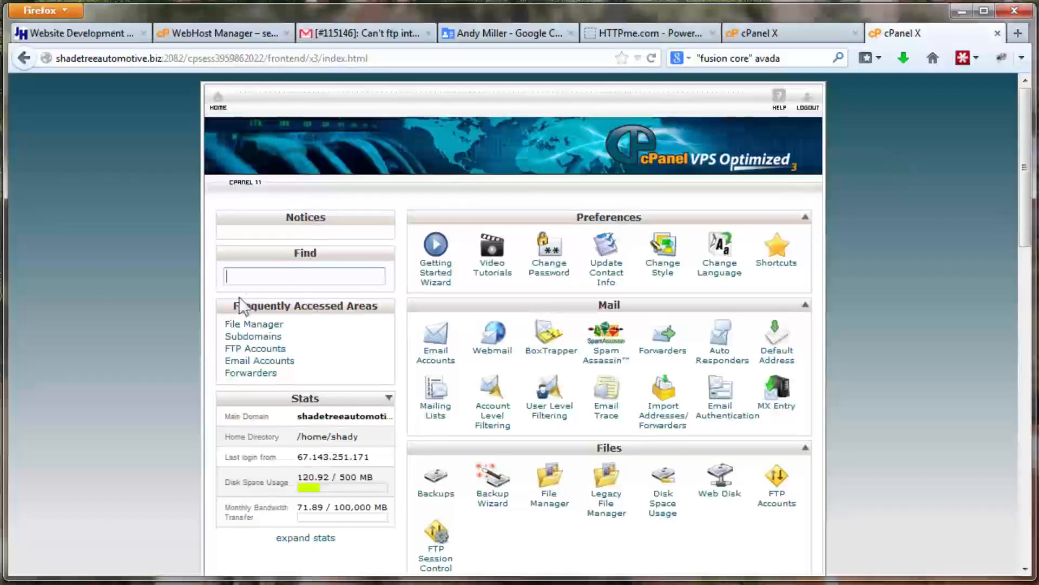
{"action": "mouse_move", "coordinate": [243, 304]}
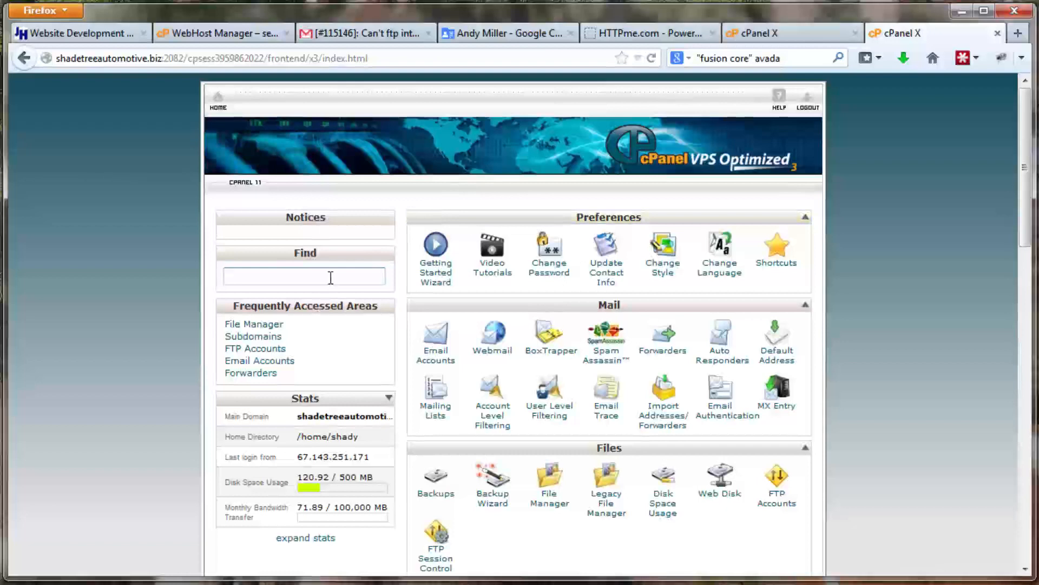
Filter cPanel tools with 'ba' and open the Backup Wizard.
{"action": "type", "text": "back"}
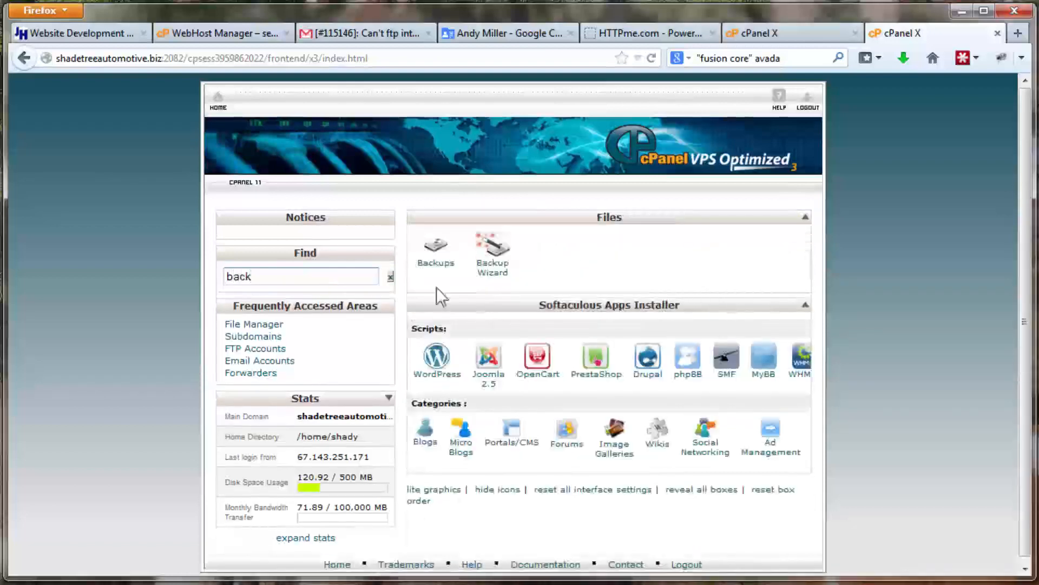
{"action": "left_click", "coordinate": [492, 252]}
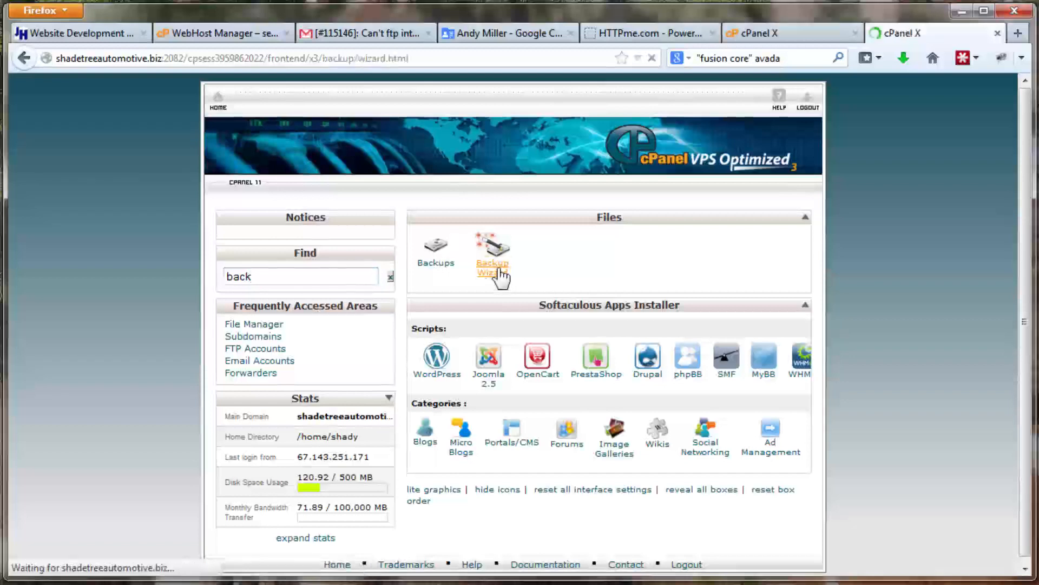
Choose Backup in the Backup Wizard to reach the Full or Partial Backup step.
{"action": "left_click", "coordinate": [492, 267]}
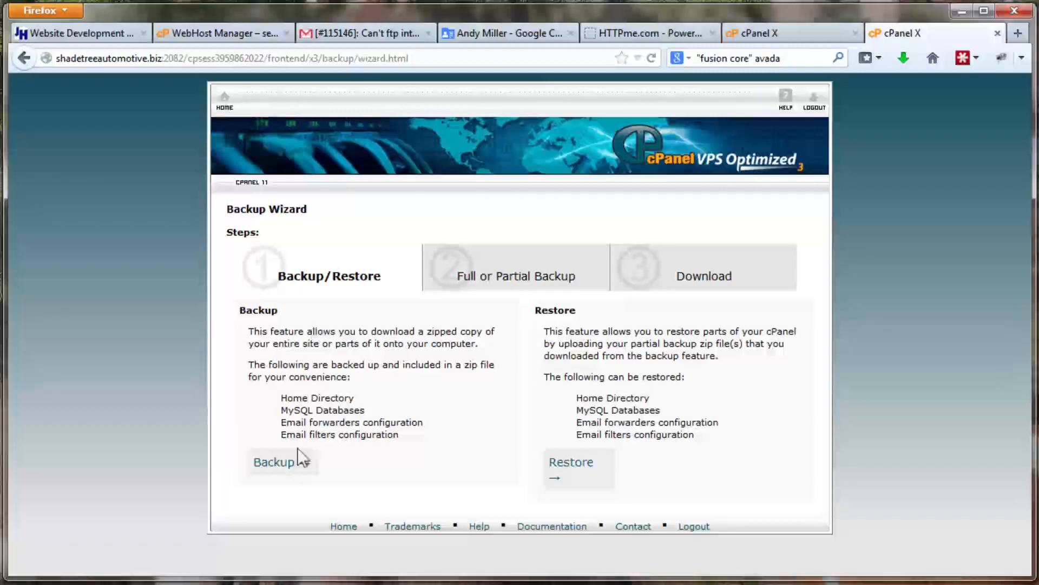
{"action": "left_click", "coordinate": [274, 462]}
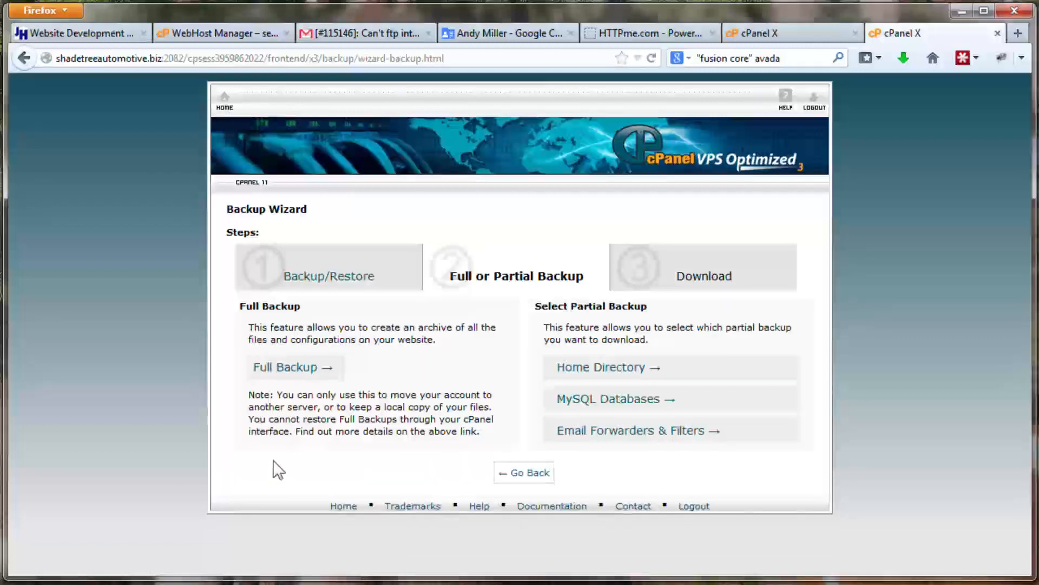
{"action": "mouse_move", "coordinate": [307, 386]}
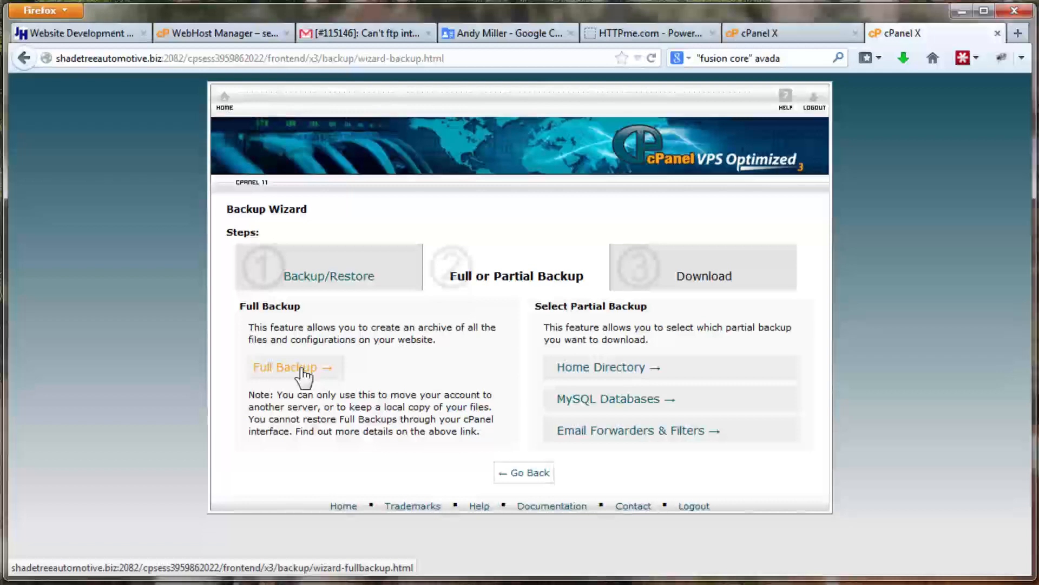
{"action": "mouse_move", "coordinate": [501, 375]}
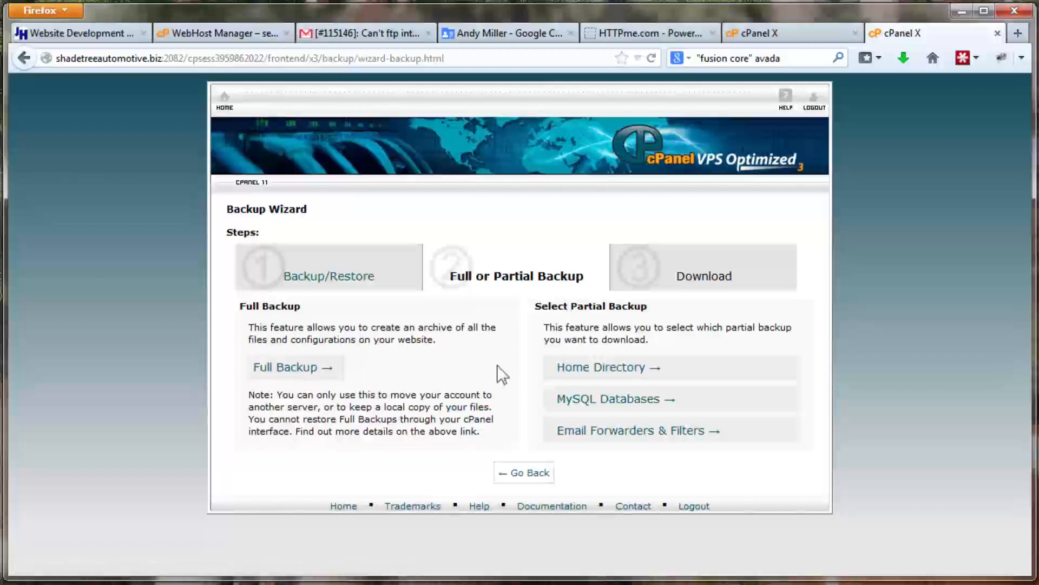
{"action": "mouse_move", "coordinate": [616, 370]}
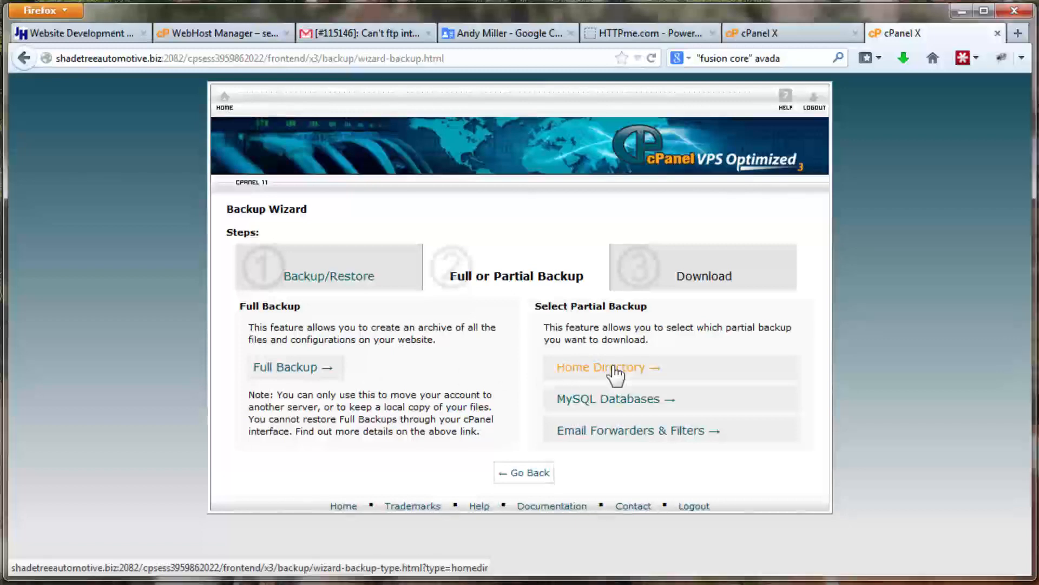
Download the Home Directory partial backup and go back to the backup choices.
{"action": "left_click", "coordinate": [606, 367]}
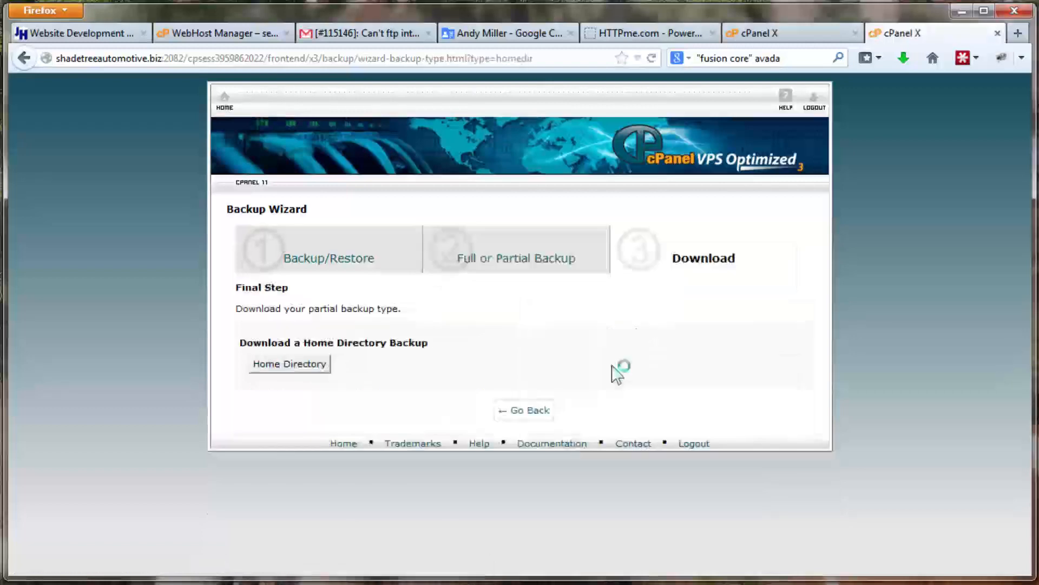
{"action": "left_click", "coordinate": [290, 363]}
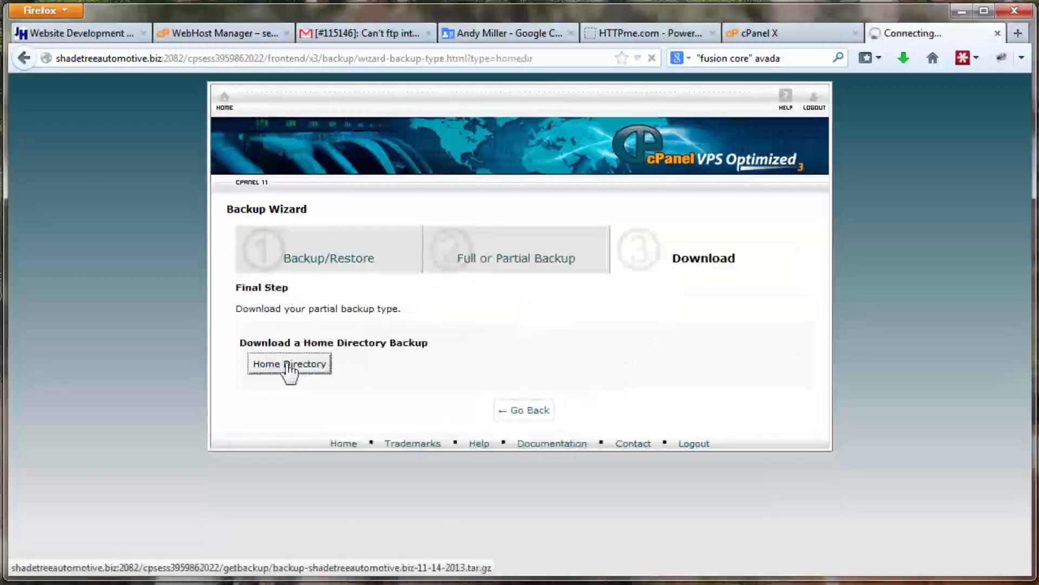
{"action": "left_click", "coordinate": [289, 363]}
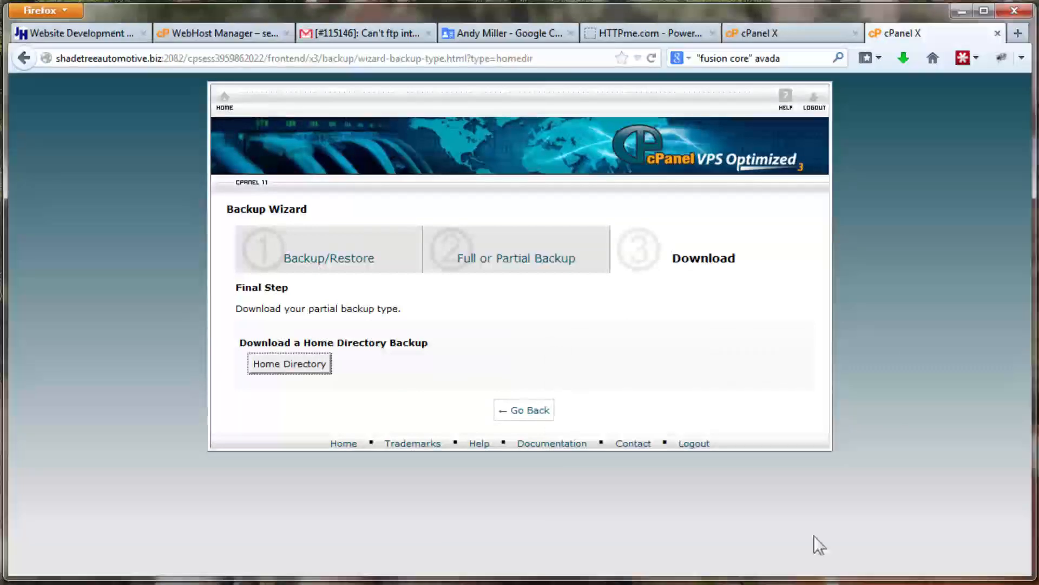
{"action": "left_click", "coordinate": [524, 410]}
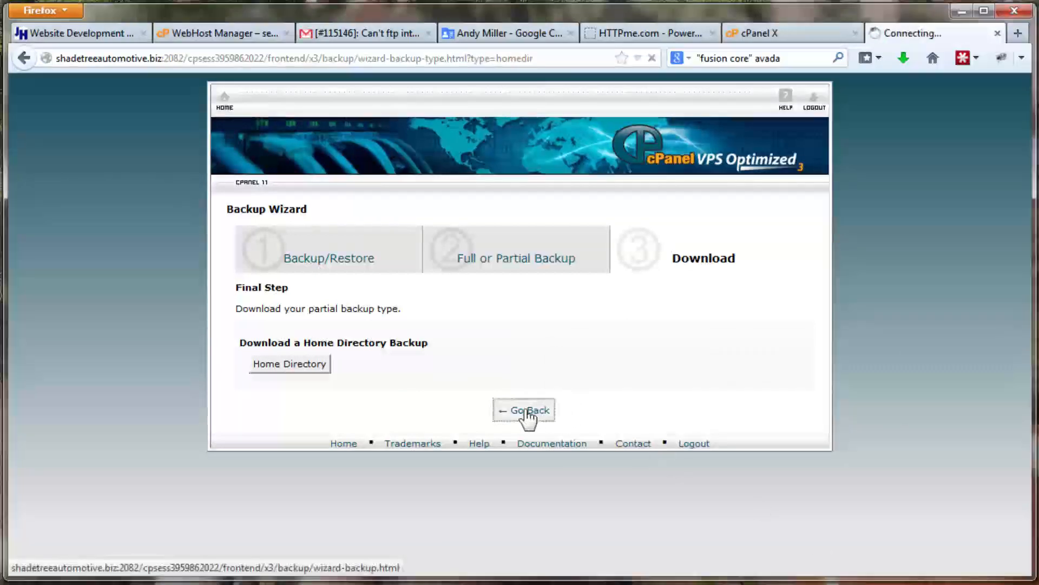
{"action": "left_click", "coordinate": [523, 410]}
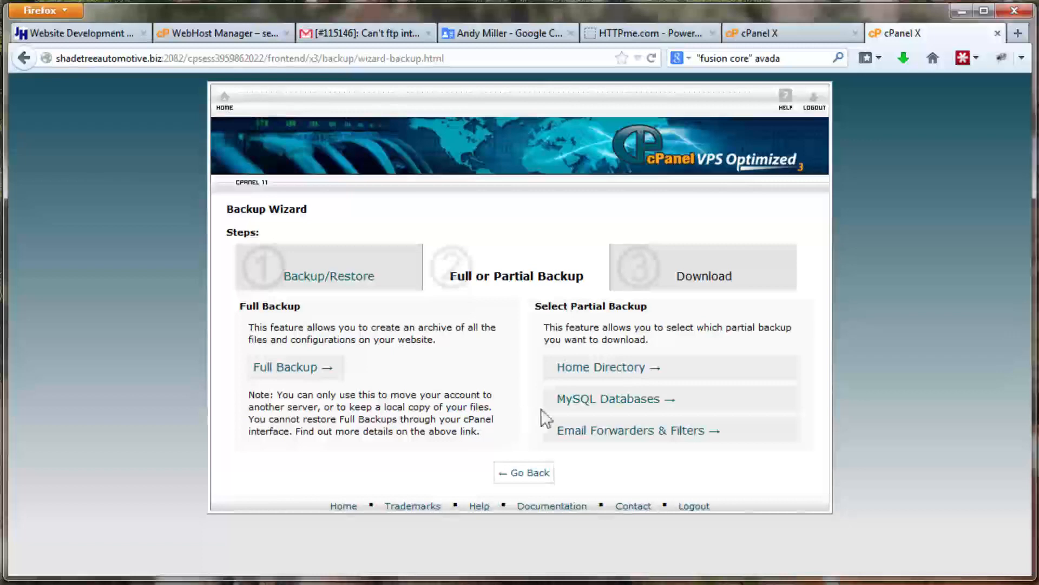
{"action": "mouse_move", "coordinate": [615, 404]}
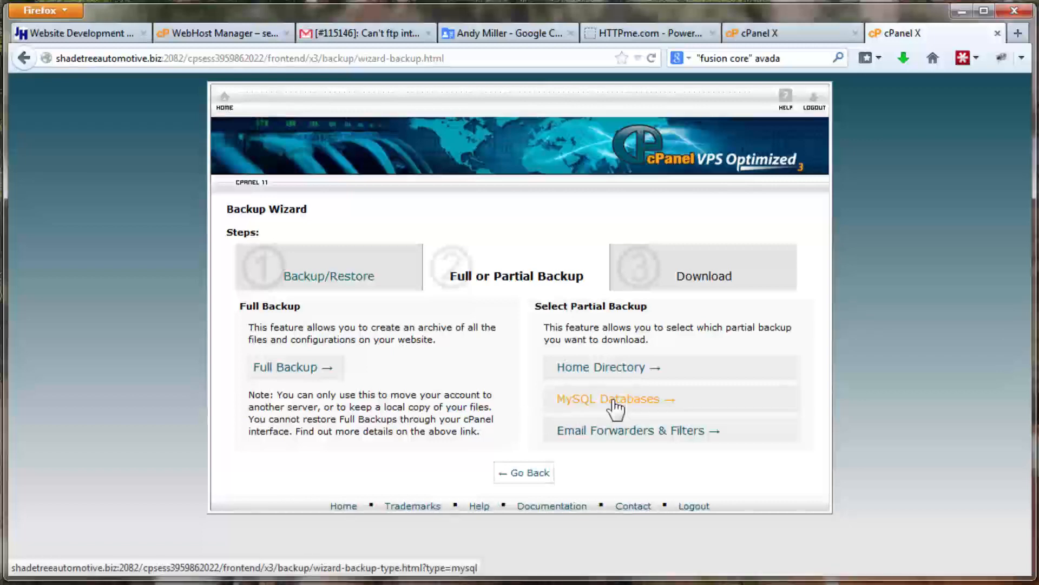
Save the shady_wrdp1.sql.gz database backup and return to the partial backup choices.
{"action": "left_click", "coordinate": [606, 398]}
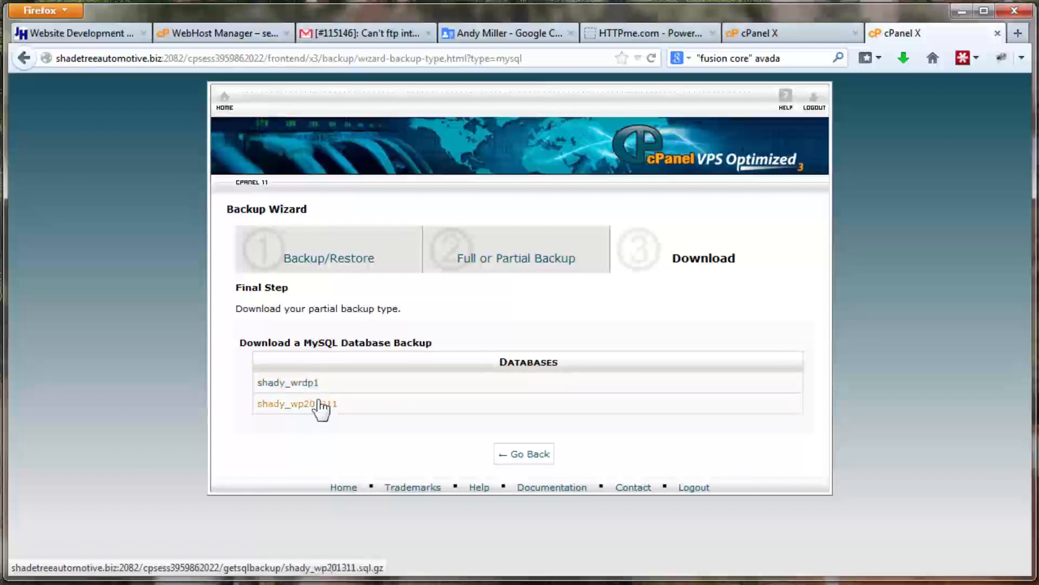
{"action": "mouse_move", "coordinate": [355, 411]}
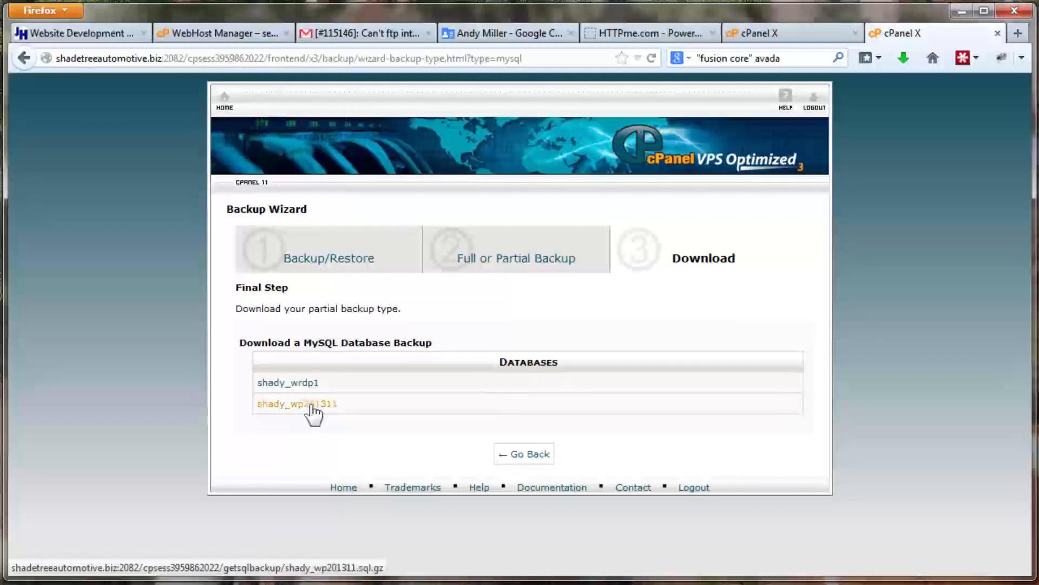
{"action": "mouse_move", "coordinate": [287, 383]}
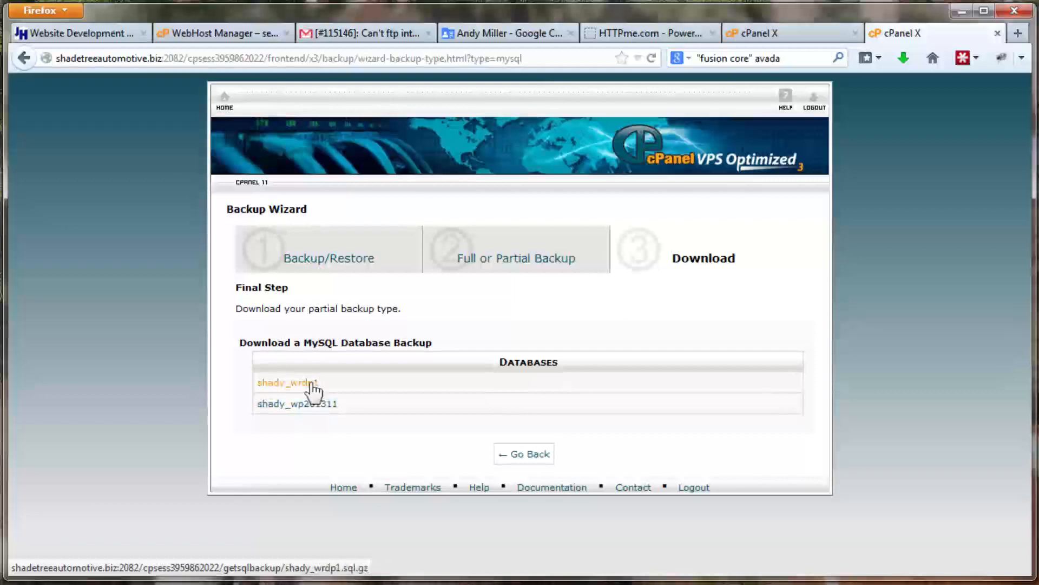
{"action": "left_click", "coordinate": [286, 383]}
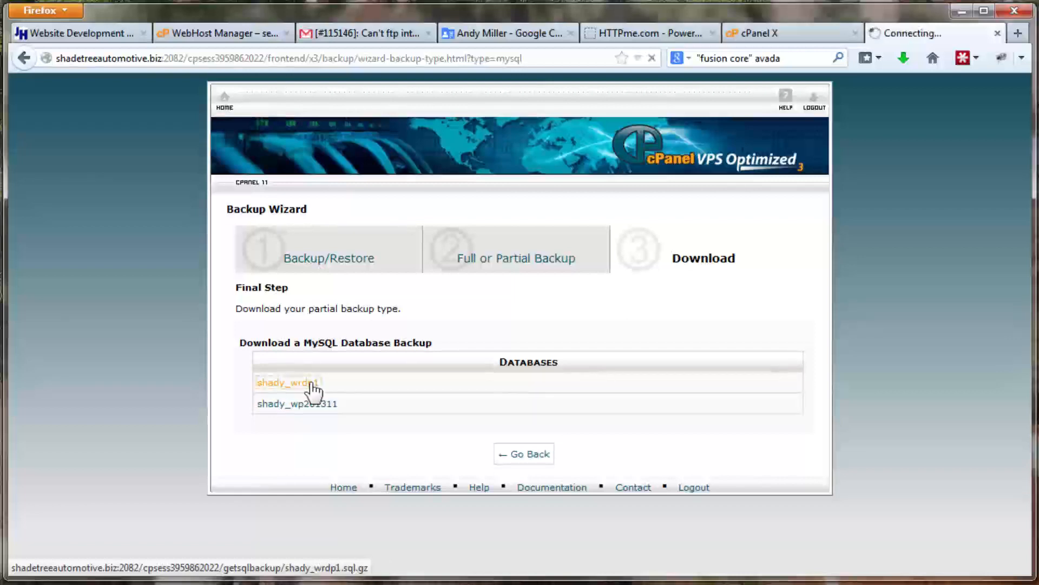
{"action": "left_click", "coordinate": [287, 382]}
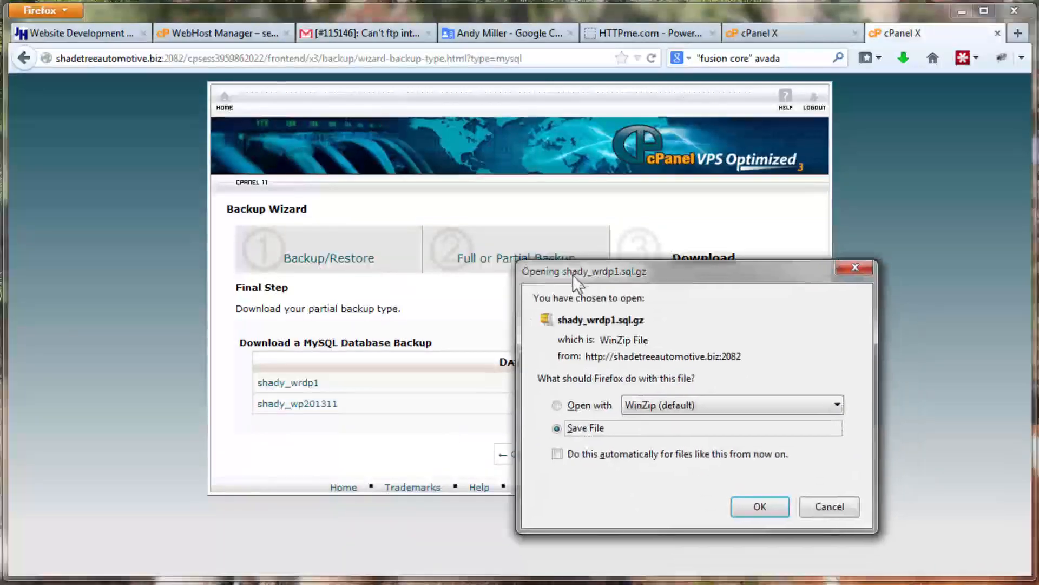
{"action": "left_click", "coordinate": [829, 506]}
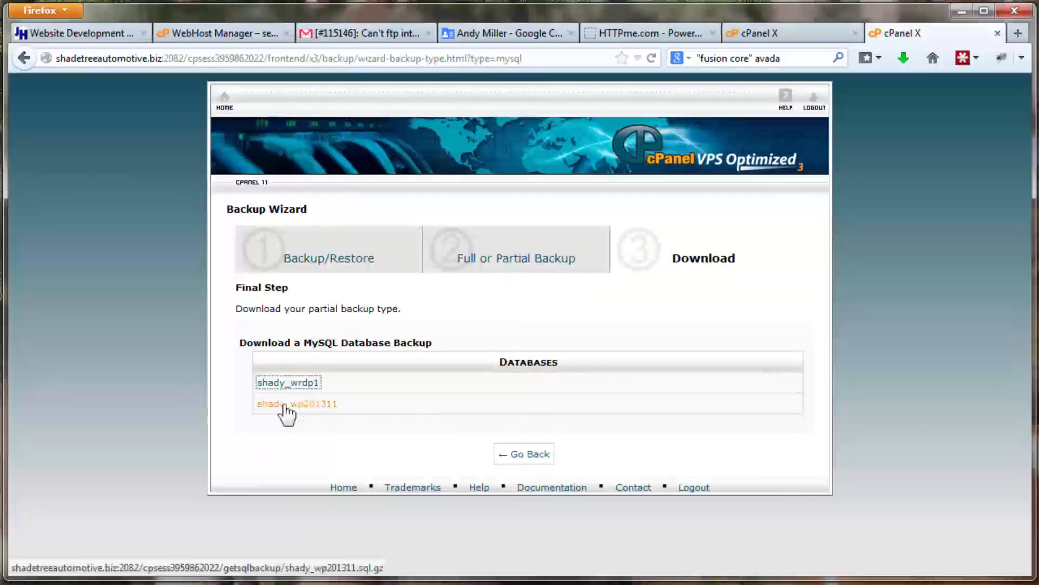
{"action": "mouse_move", "coordinate": [404, 381]}
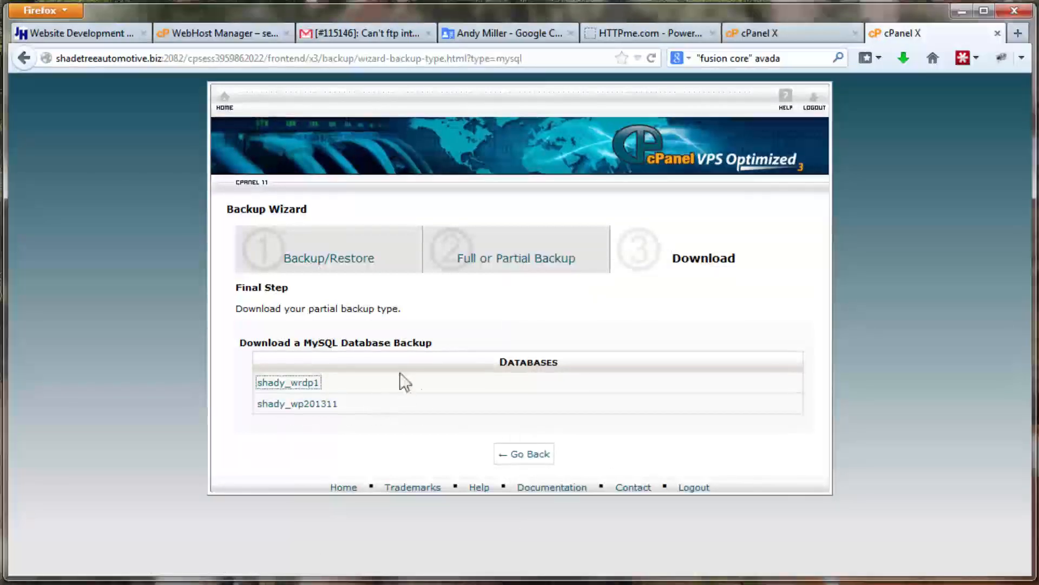
{"action": "left_click", "coordinate": [523, 454]}
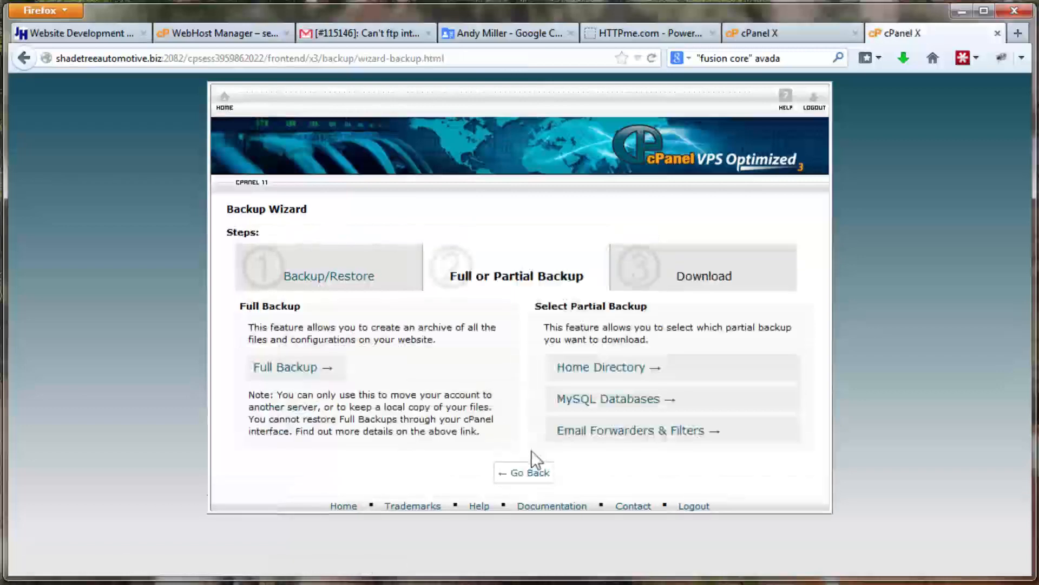
Return to cPanel home, search 'php', and launch phpMyAdmin.
{"action": "left_click", "coordinate": [224, 97]}
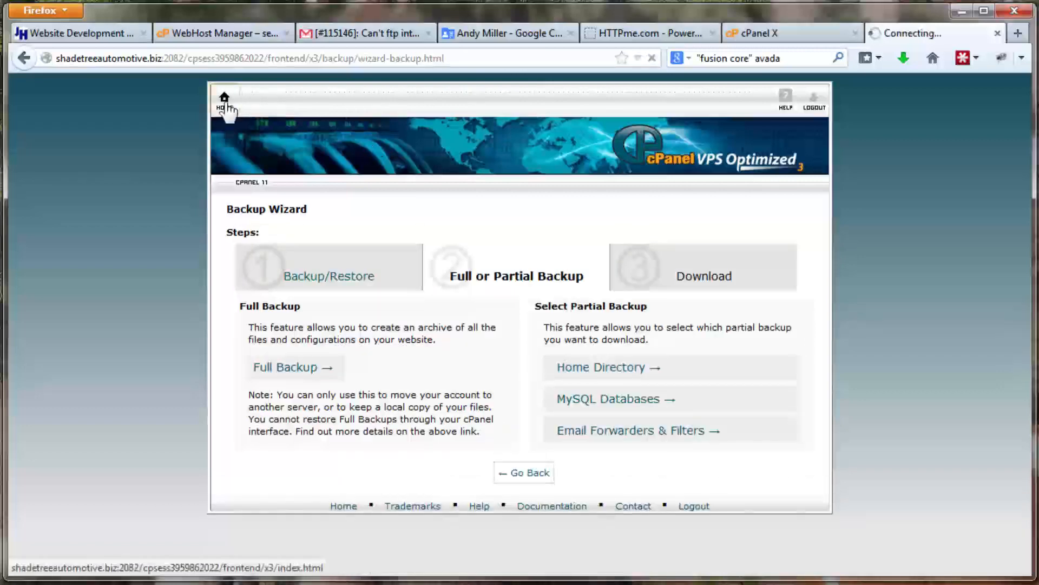
{"action": "left_click", "coordinate": [224, 99]}
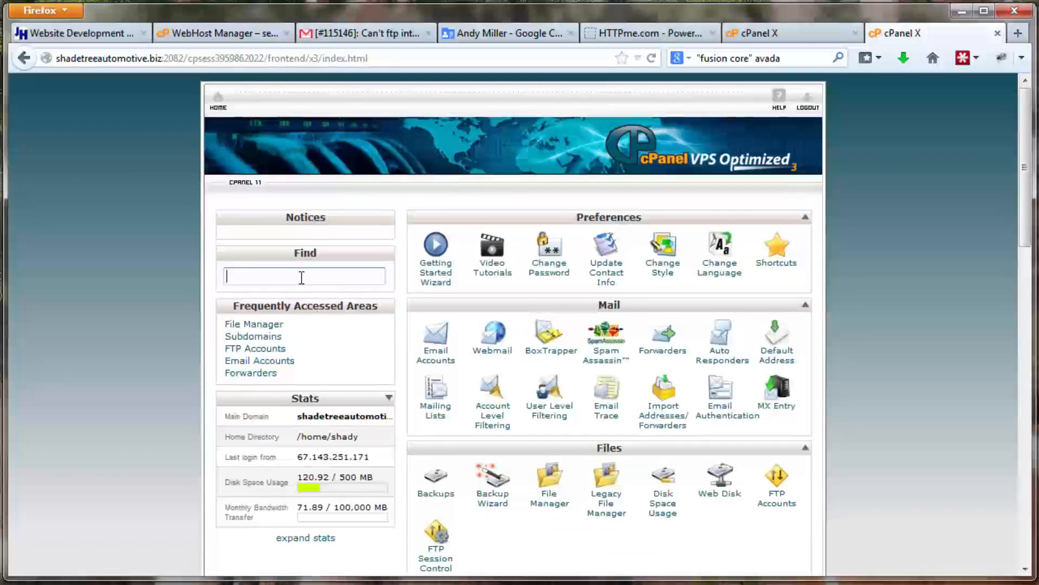
{"action": "type", "text": "p"}
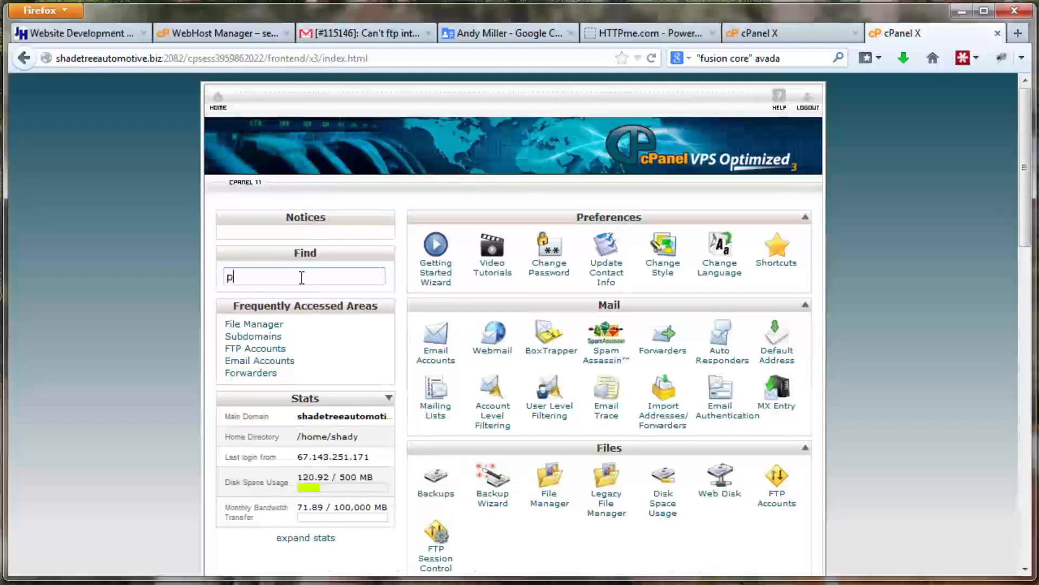
{"action": "type", "text": "hp"}
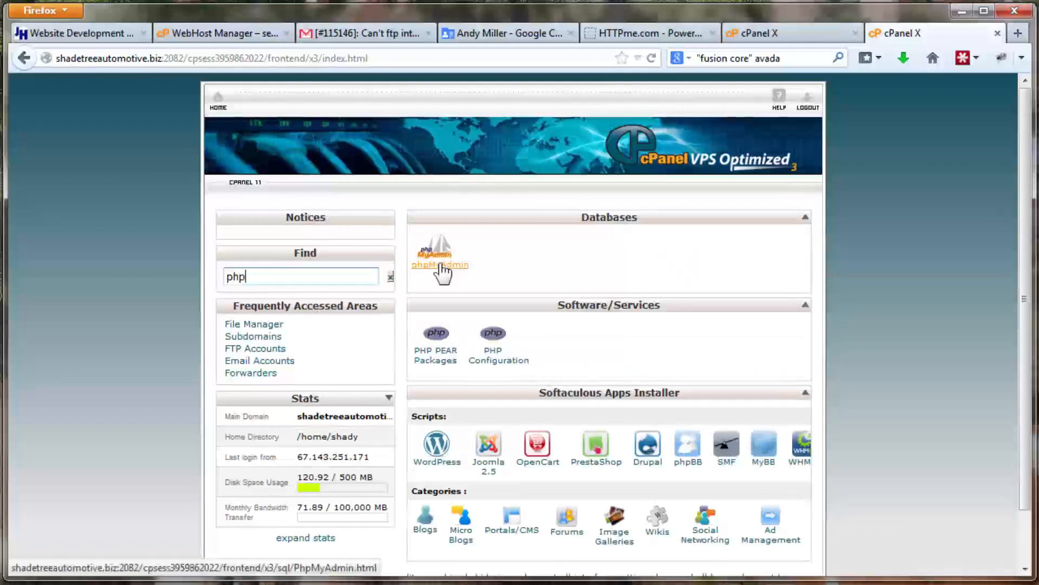
{"action": "left_click", "coordinate": [440, 259]}
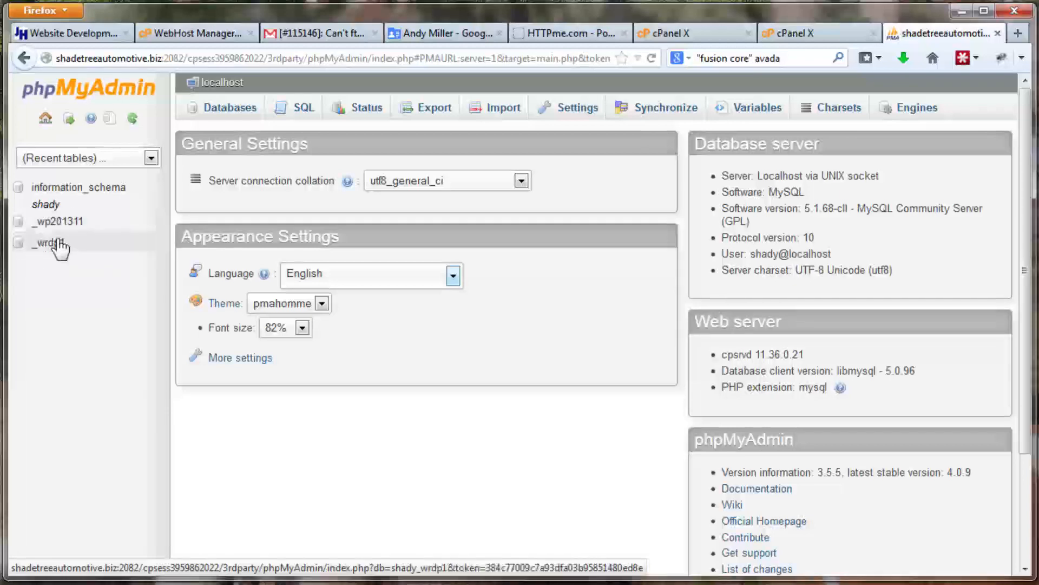
Quick-export the shady_wrdp1 database as shady_wrdp1.sql and dismiss the download prompt.
{"action": "left_click", "coordinate": [47, 243]}
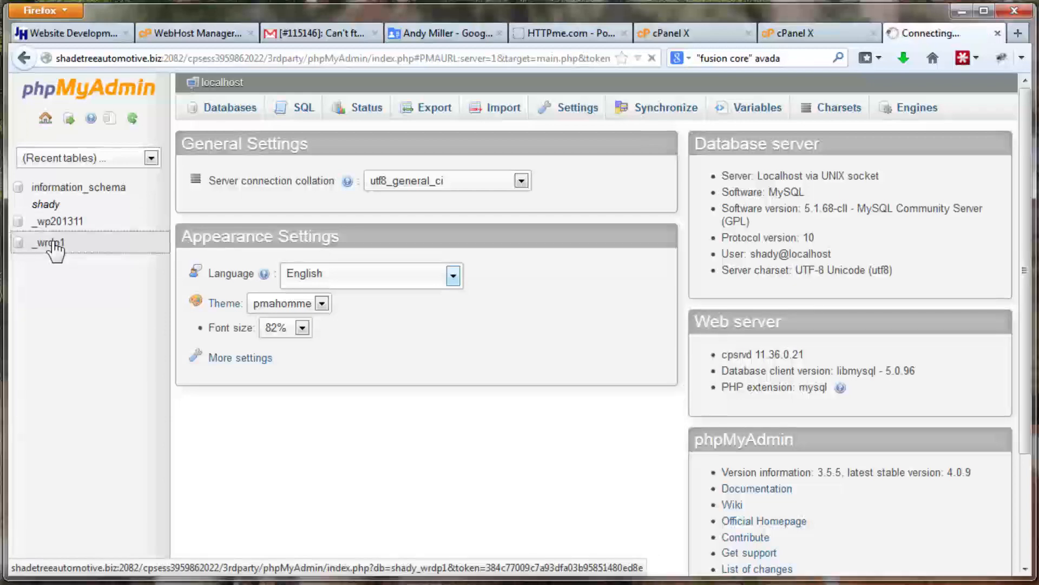
{"action": "left_click", "coordinate": [49, 242]}
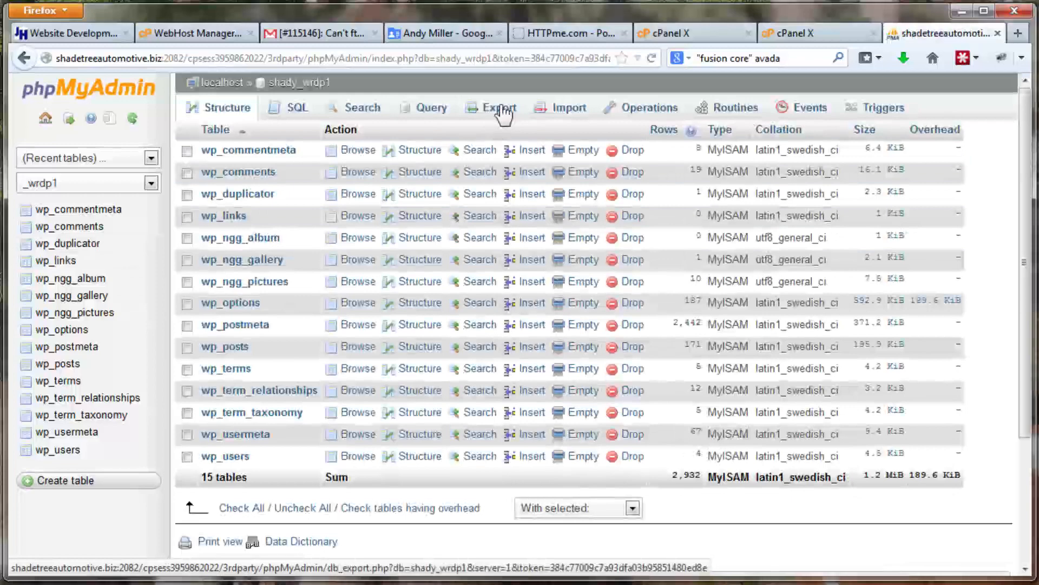
{"action": "left_click", "coordinate": [498, 107]}
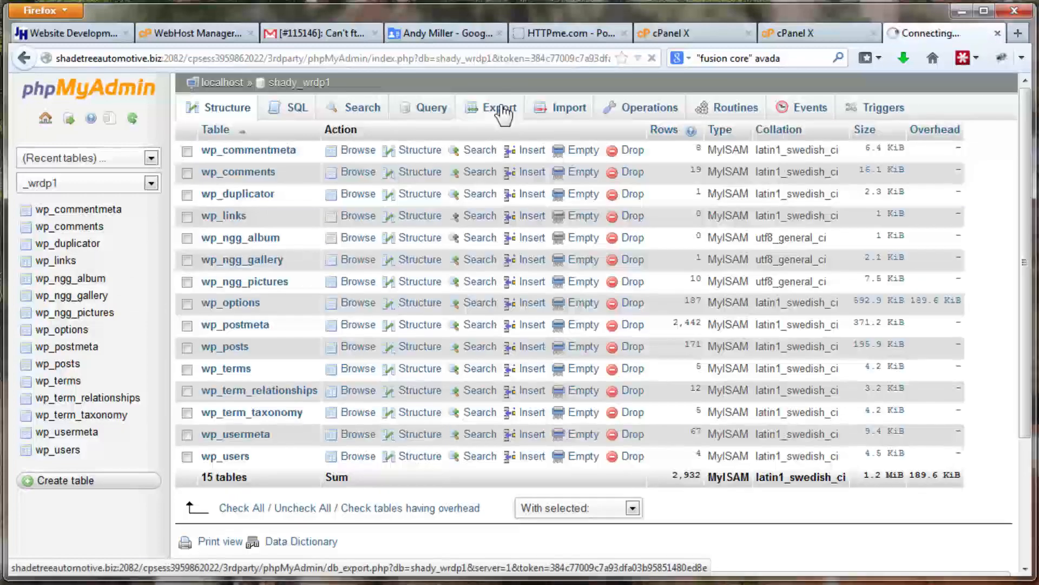
{"action": "left_click", "coordinate": [498, 107]}
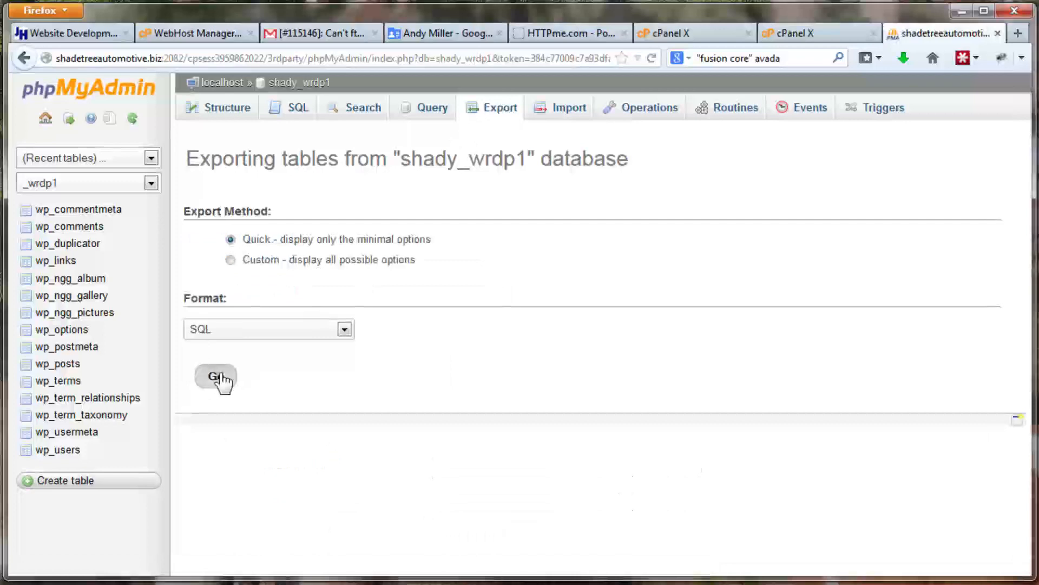
{"action": "left_click", "coordinate": [214, 377]}
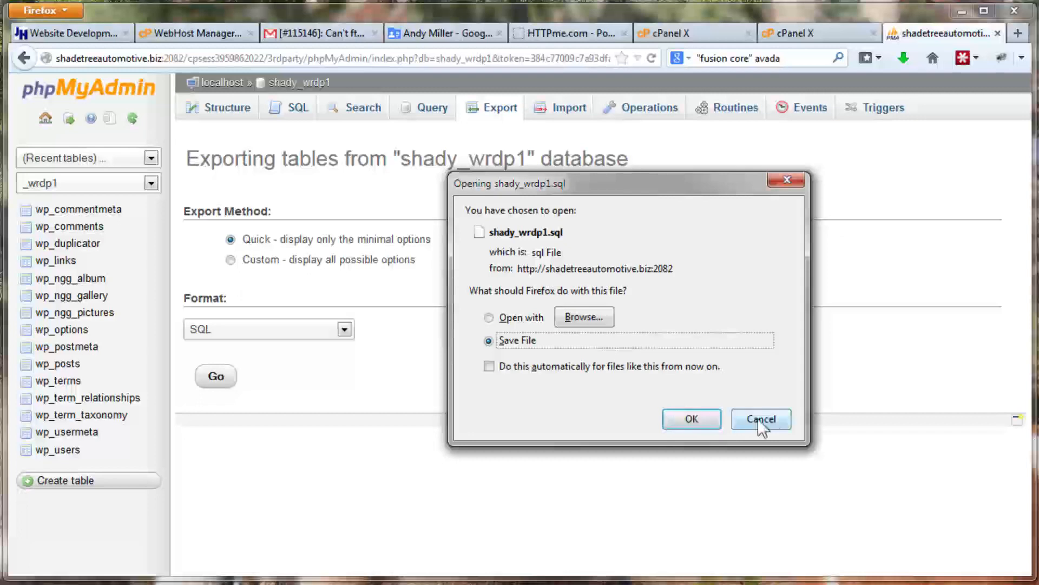
{"action": "left_click", "coordinate": [760, 418]}
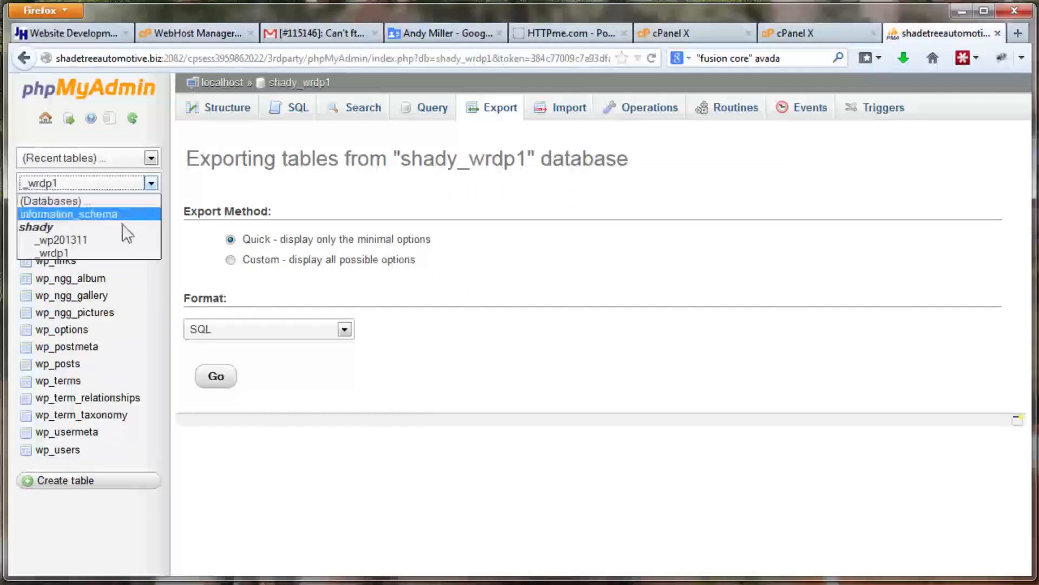
Open the shady_wp201311 database's tables and its SQL export page.
{"action": "left_click", "coordinate": [63, 239]}
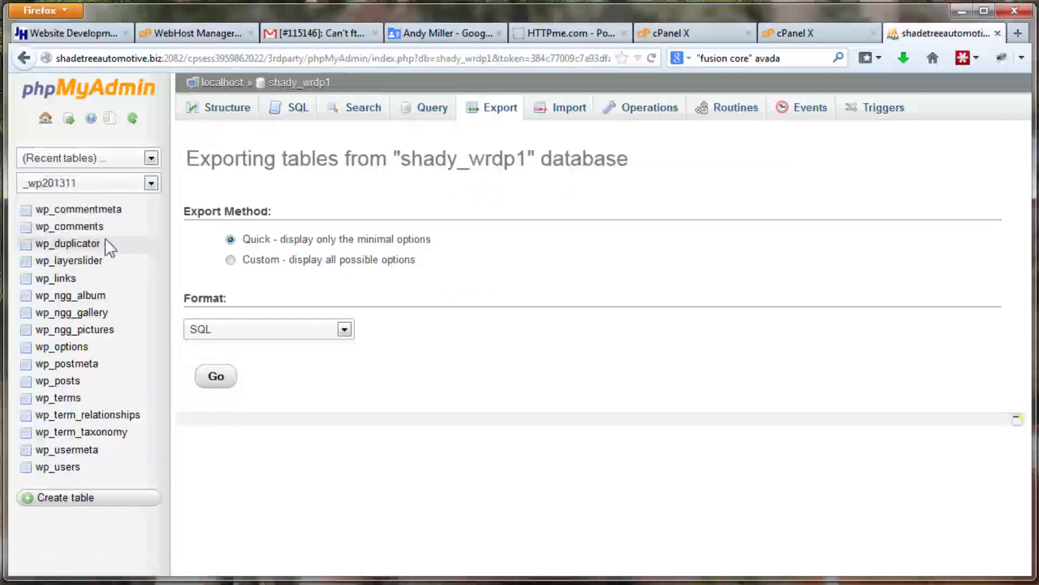
{"action": "left_click", "coordinate": [225, 107]}
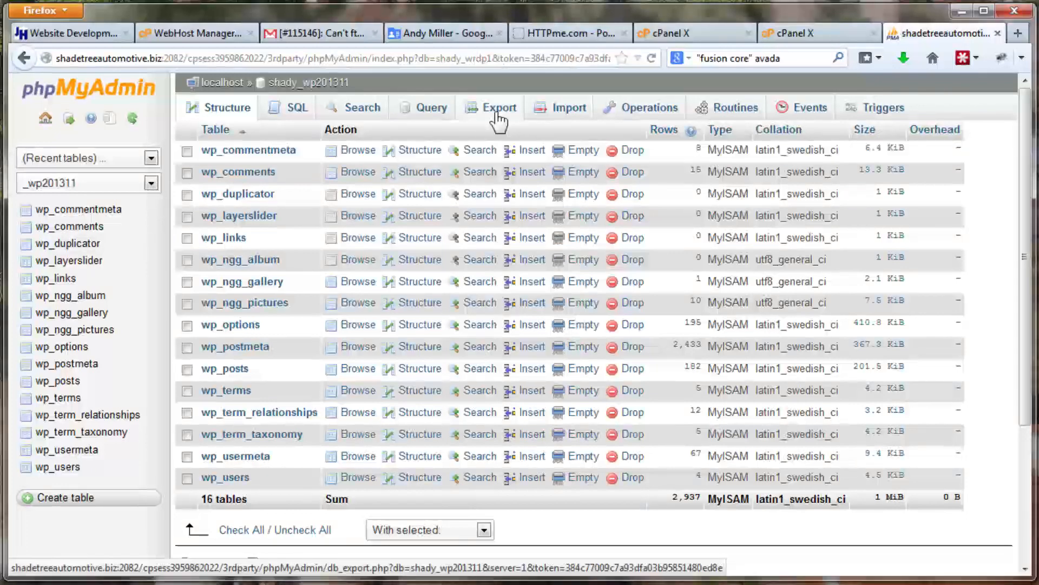
{"action": "left_click", "coordinate": [500, 107]}
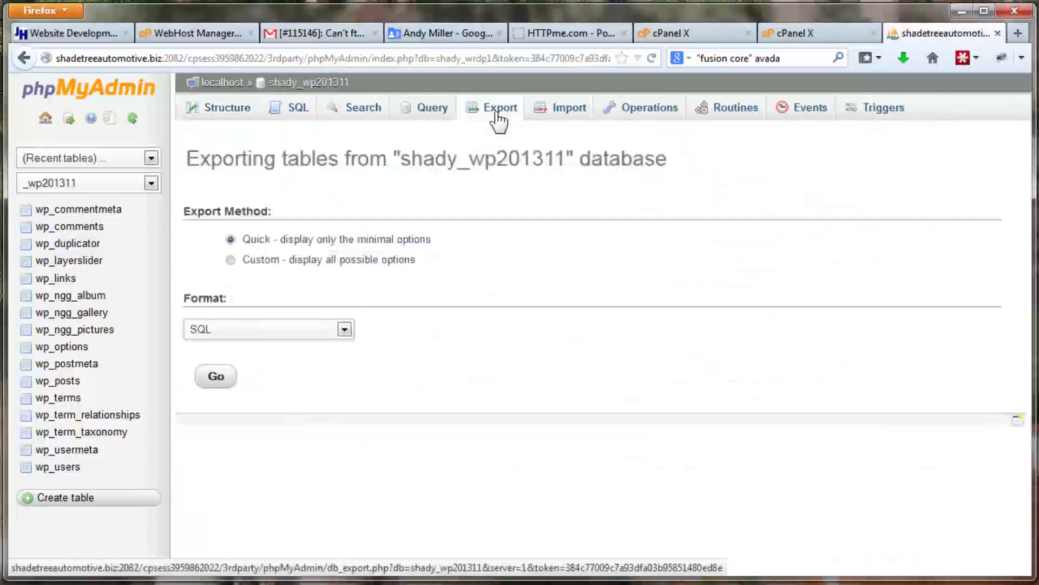